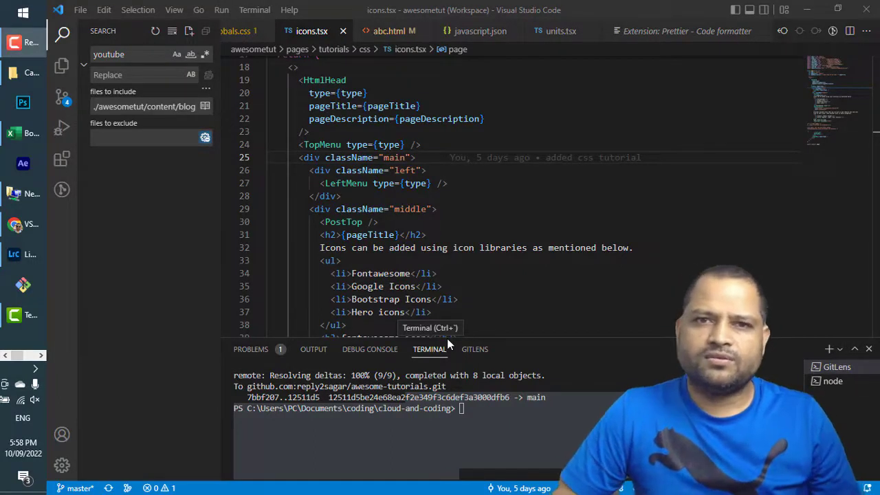
{"action": "mouse_move", "coordinate": [433, 126]}
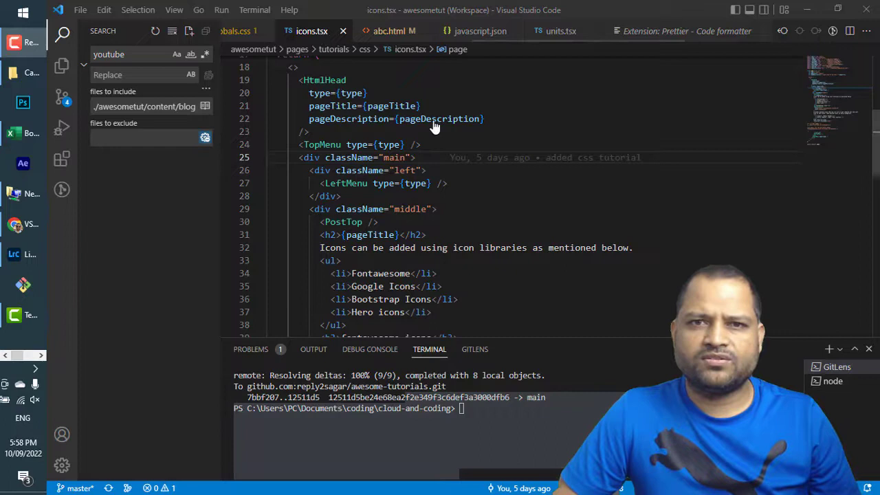
{"action": "mouse_move", "coordinate": [439, 119]}
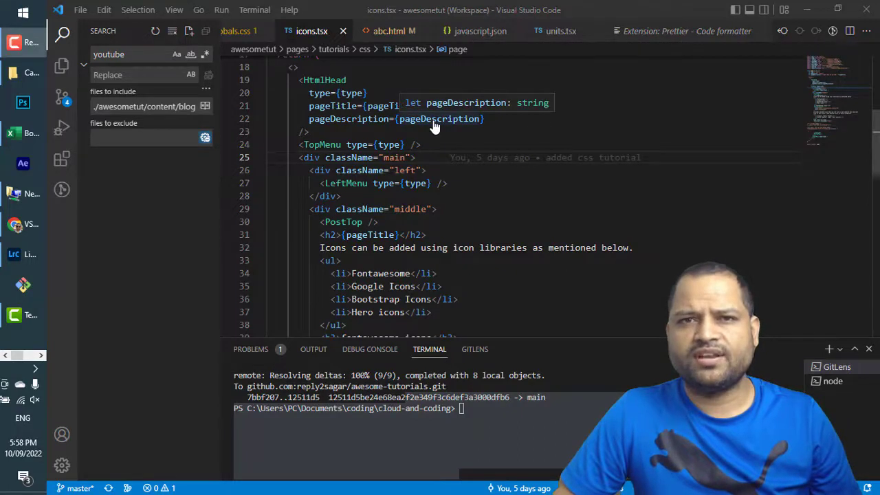
{"action": "mouse_move", "coordinate": [423, 80]}
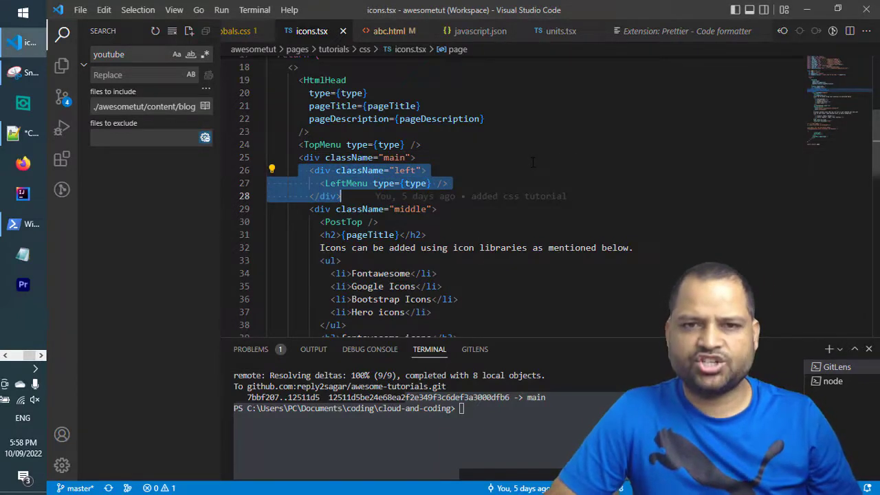
Toggle the left div block's comment off again, then comment out the Helloe world body block in abc.html
{"action": "key", "text": "ctrl+/"}
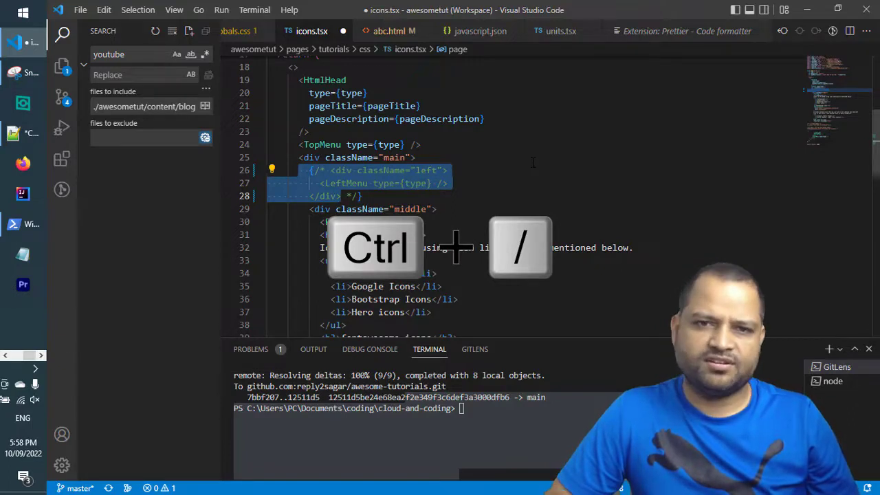
{"action": "key", "text": "ctrl+/"}
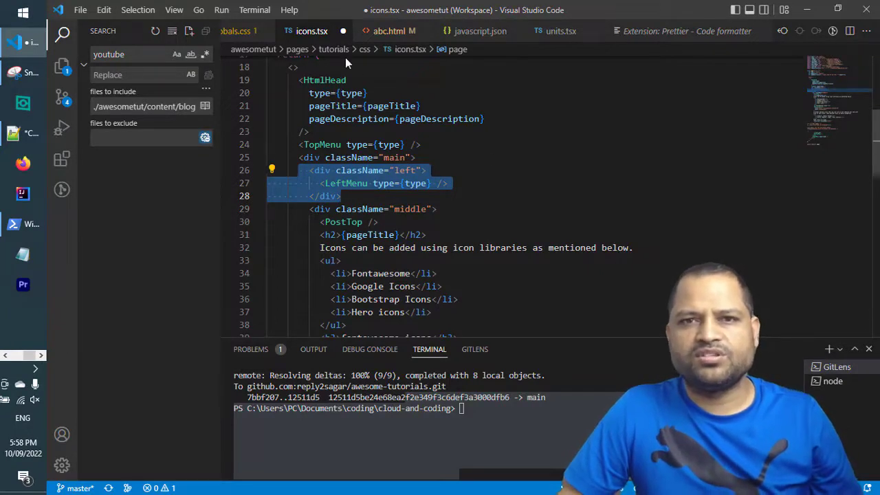
{"action": "left_click", "coordinate": [388, 31]}
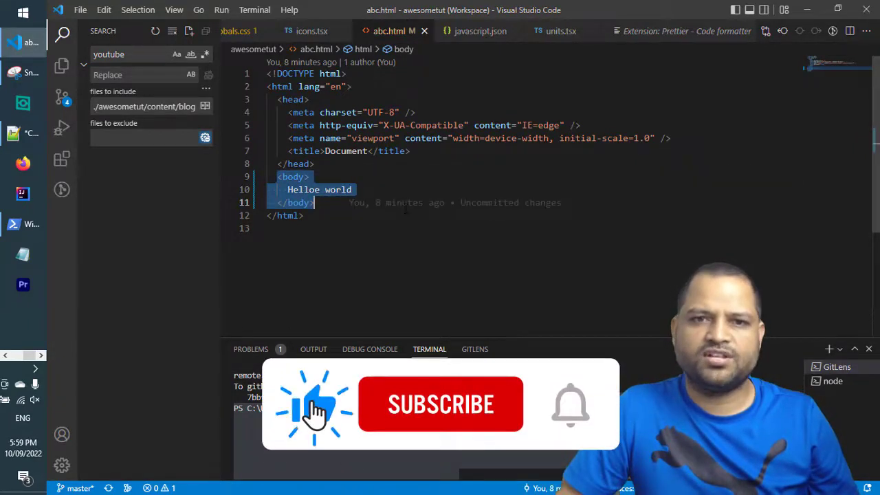
{"action": "mouse_move", "coordinate": [398, 202]}
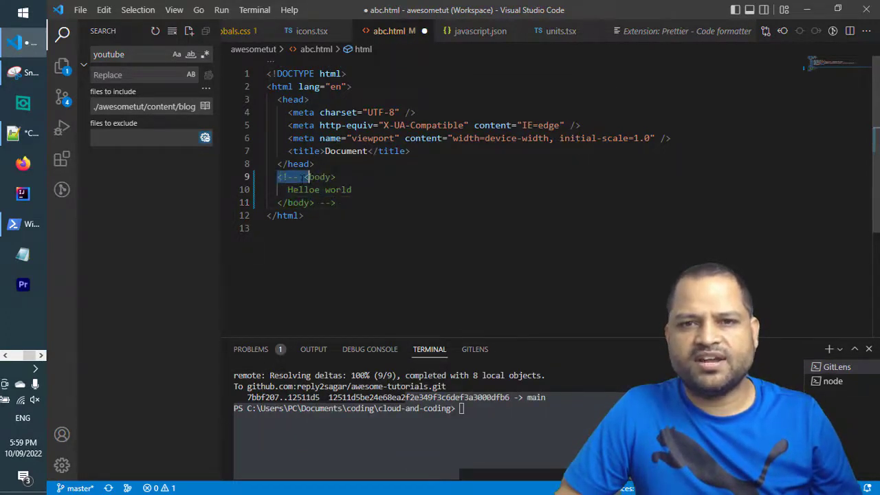
{"action": "left_click", "coordinate": [369, 180]}
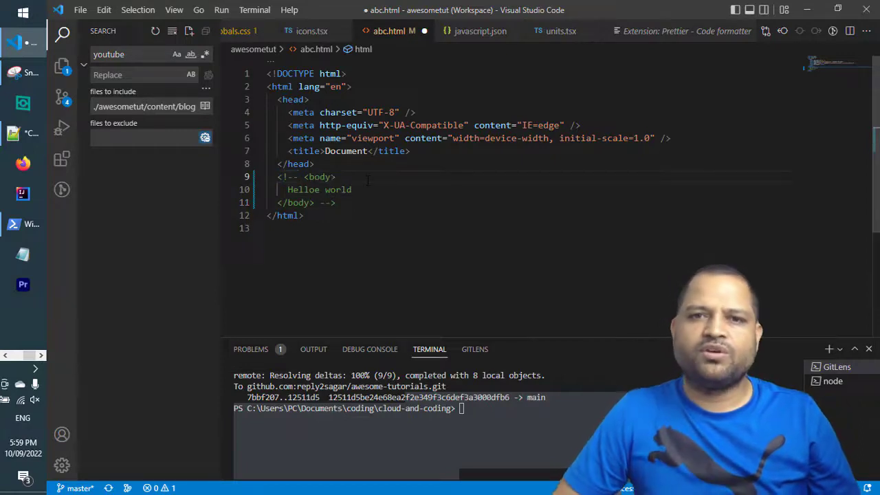